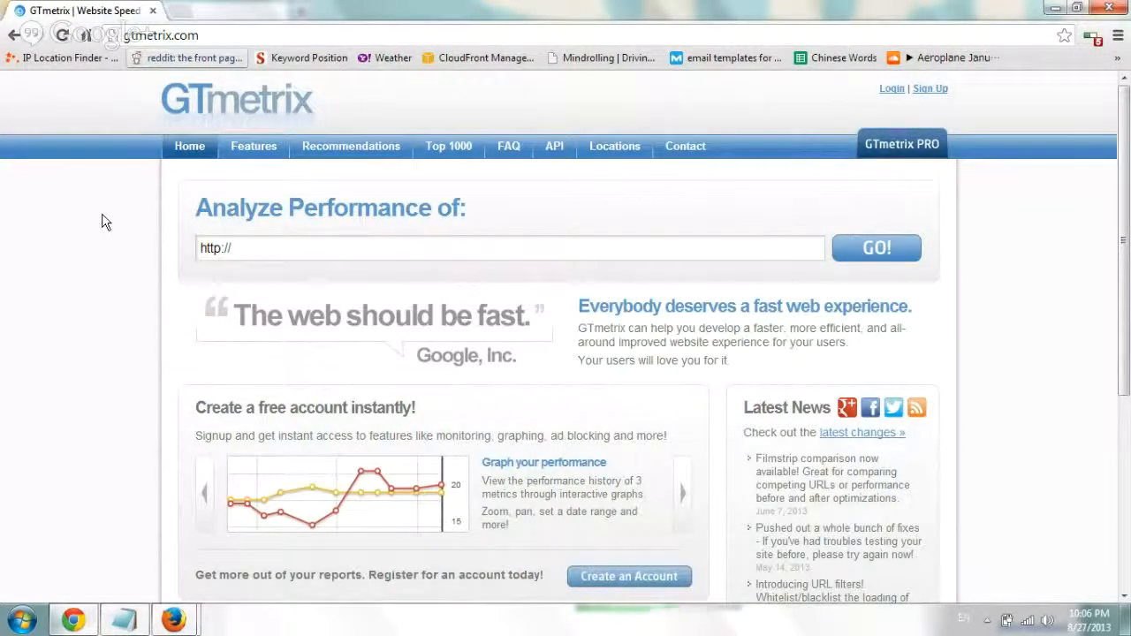
left_click(683, 493)
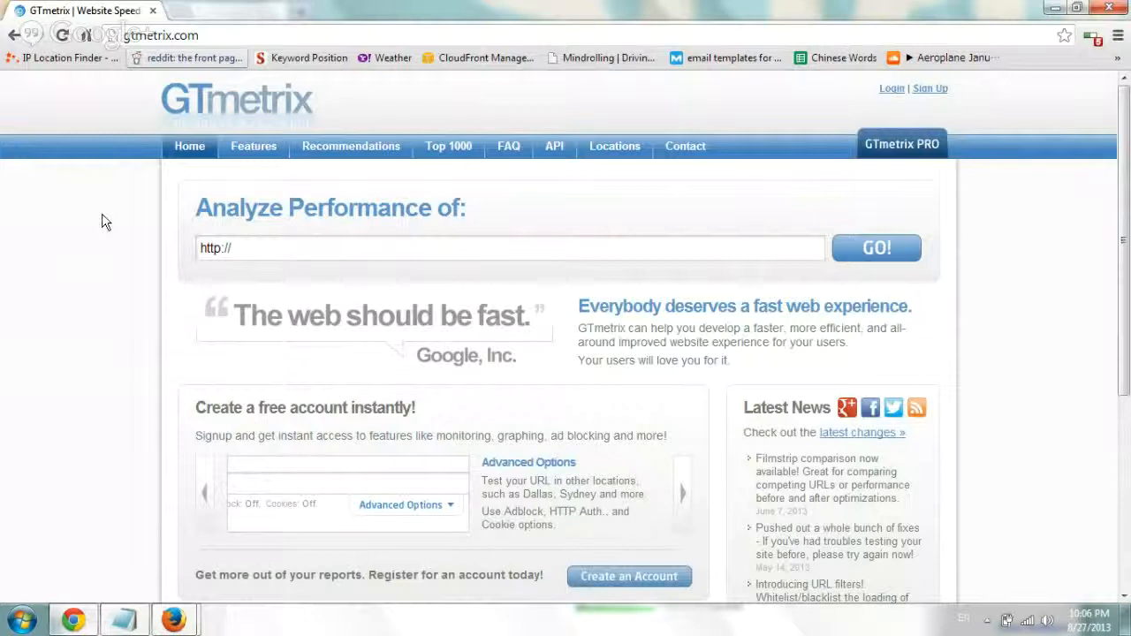
left_click(683, 491)
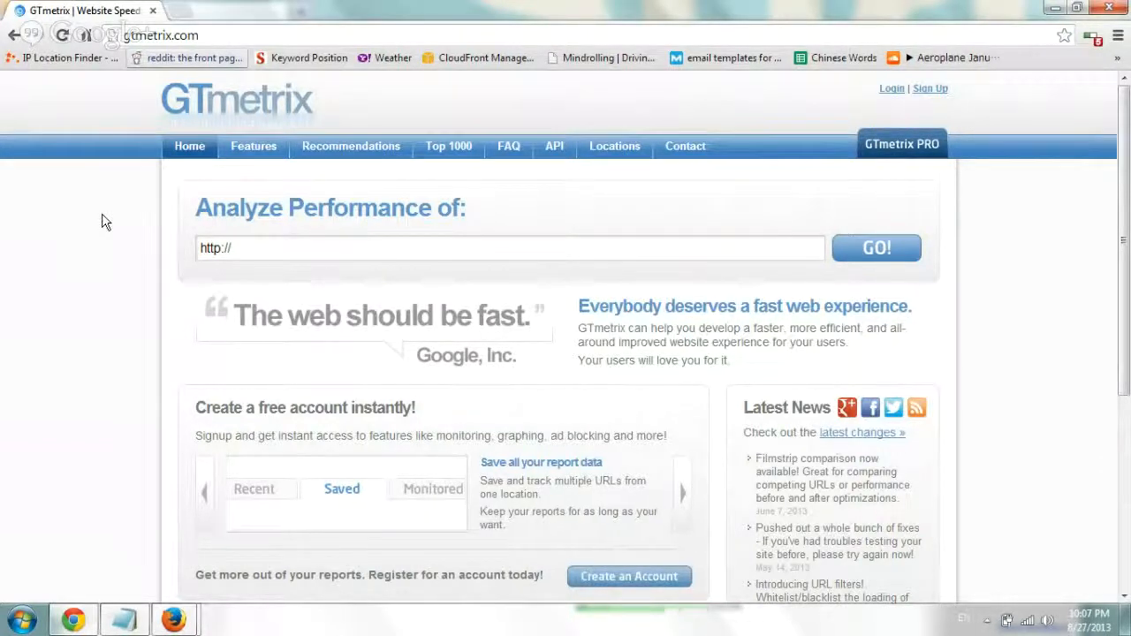
left_click(682, 492)
type("www.astralwebinc.com")
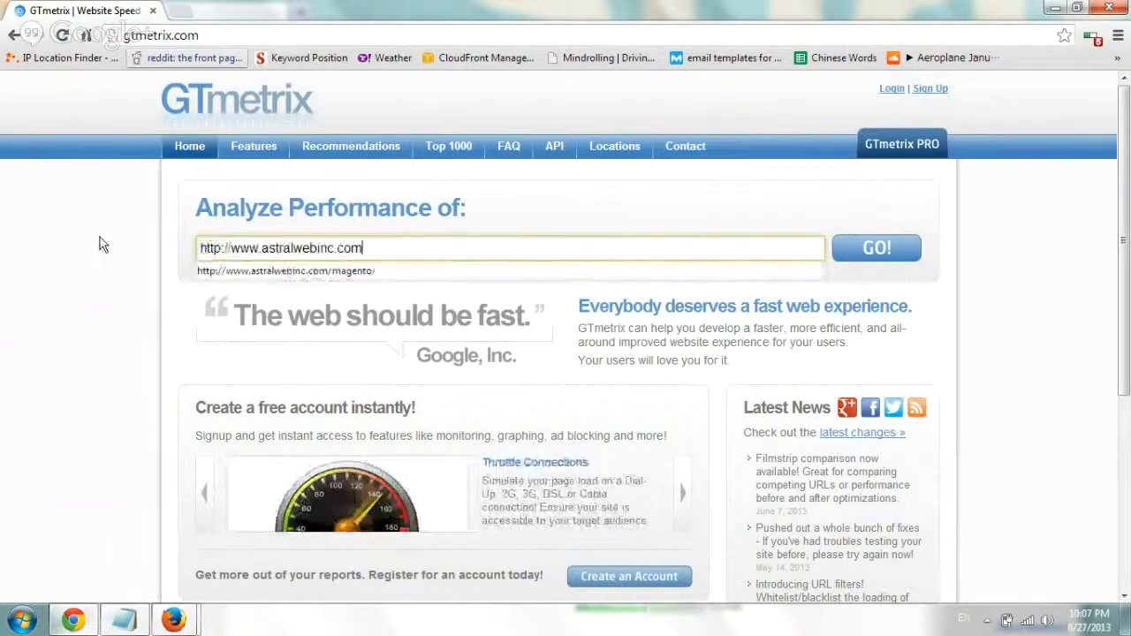
left_click(876, 248)
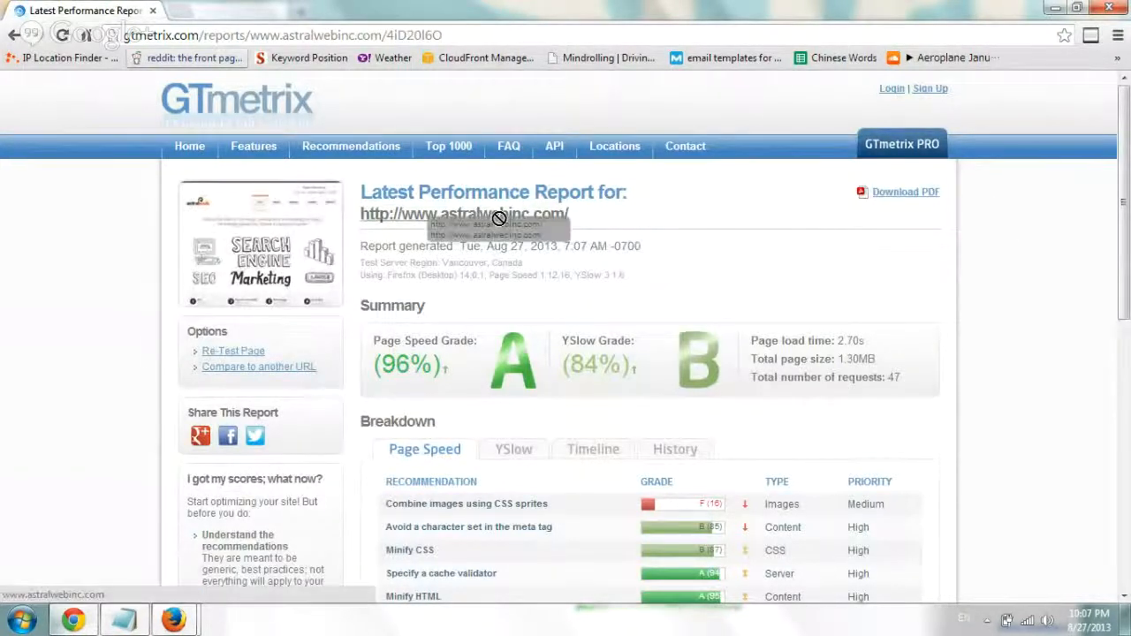
mouse_move(484, 413)
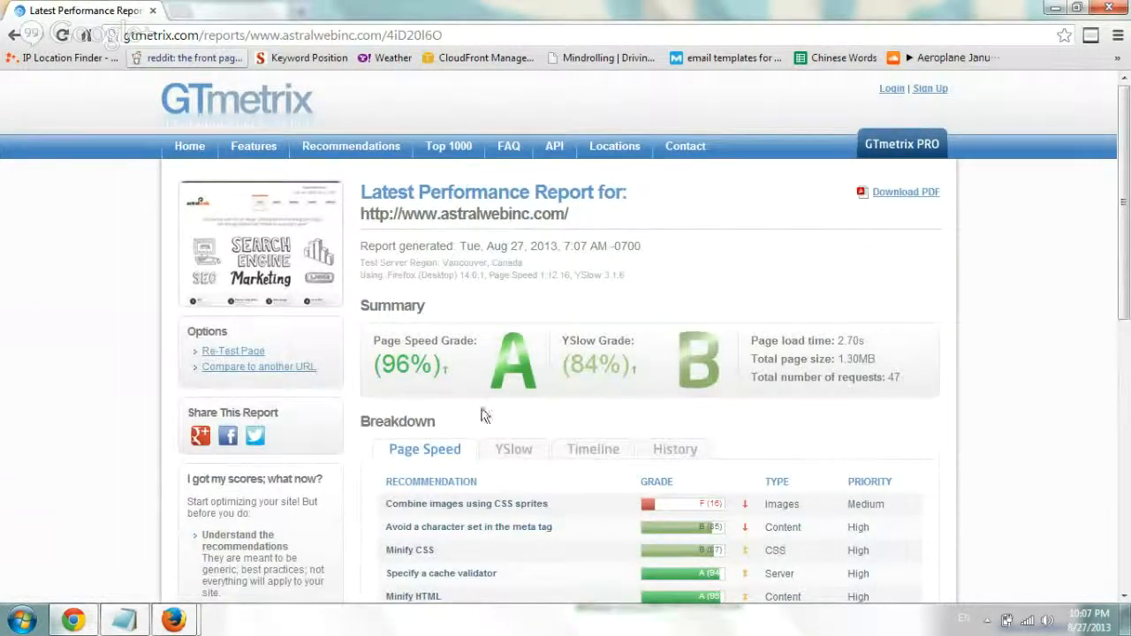
mouse_move(484, 355)
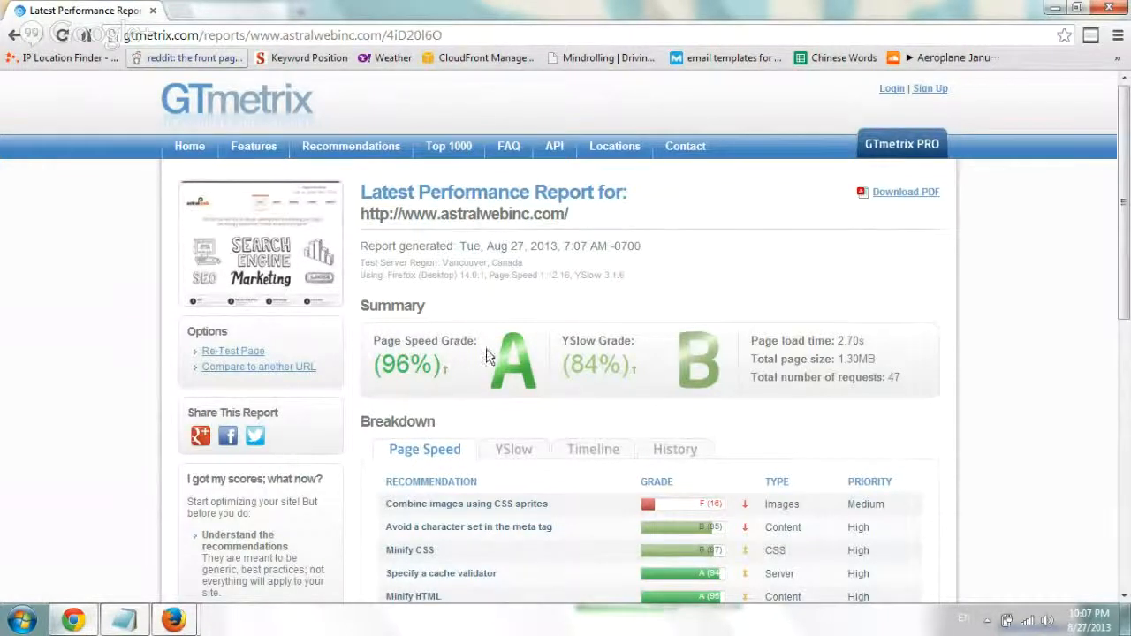
mouse_move(567, 337)
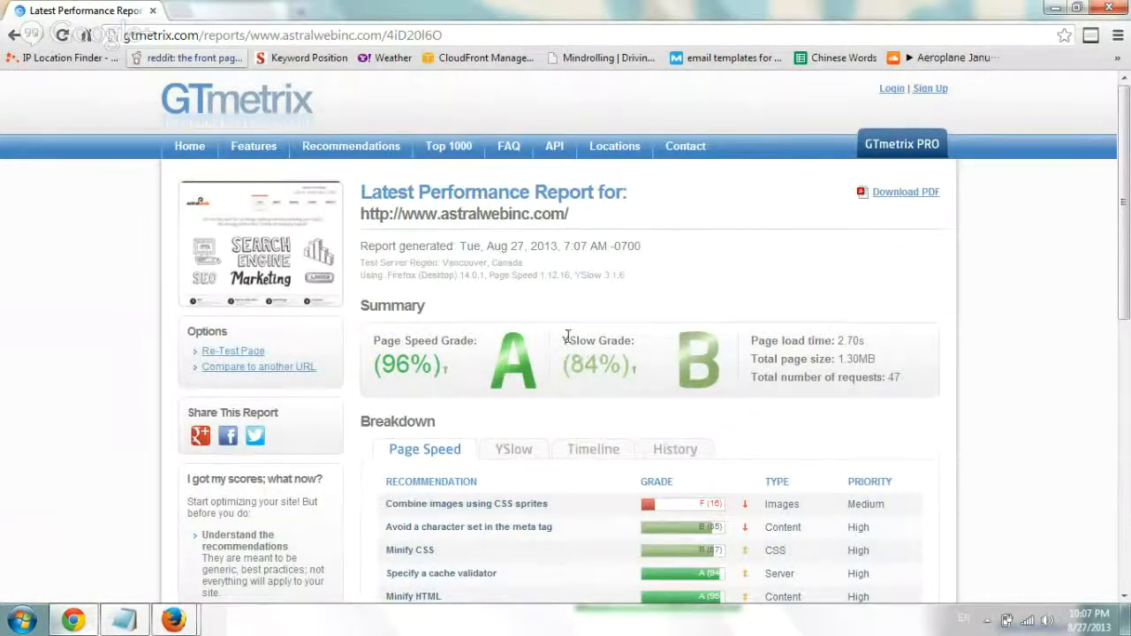
mouse_move(716, 375)
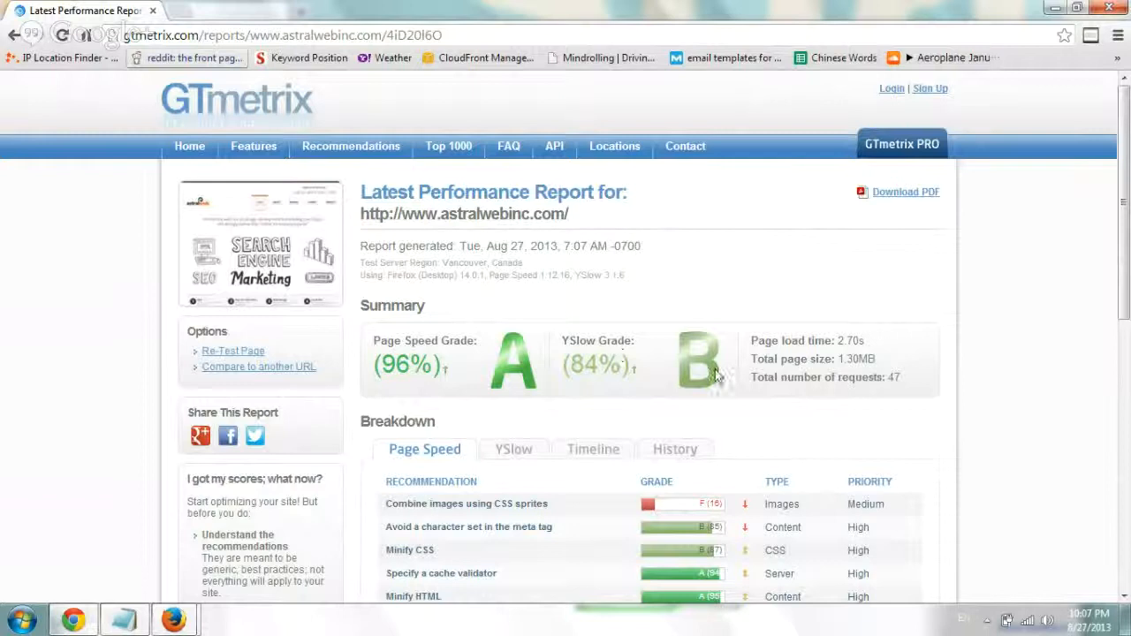
mouse_move(753, 339)
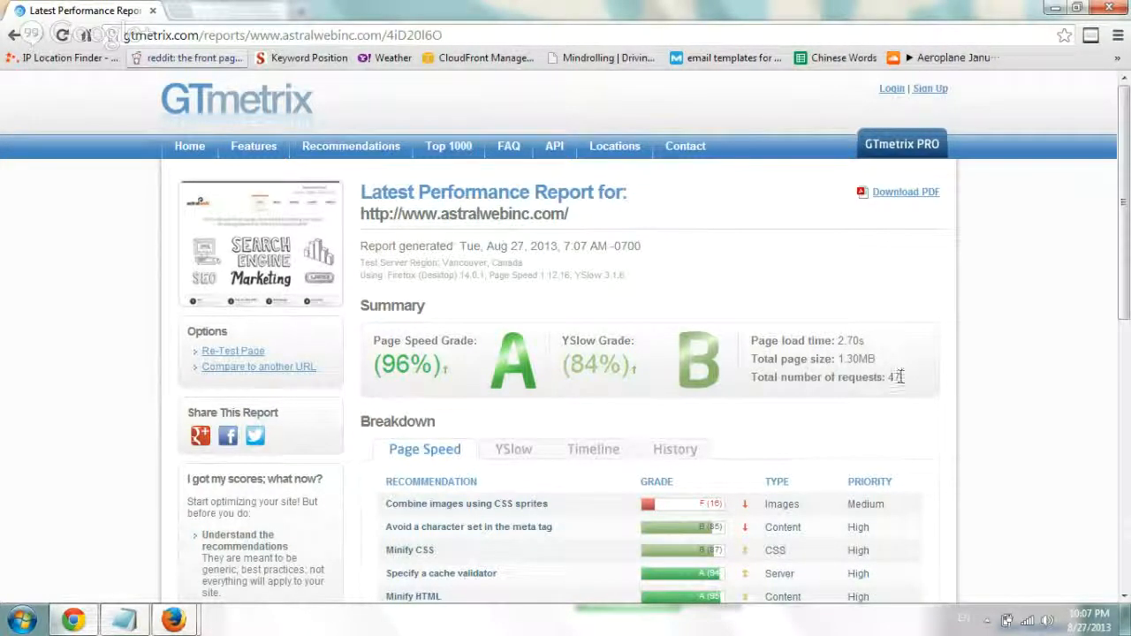
mouse_move(929, 384)
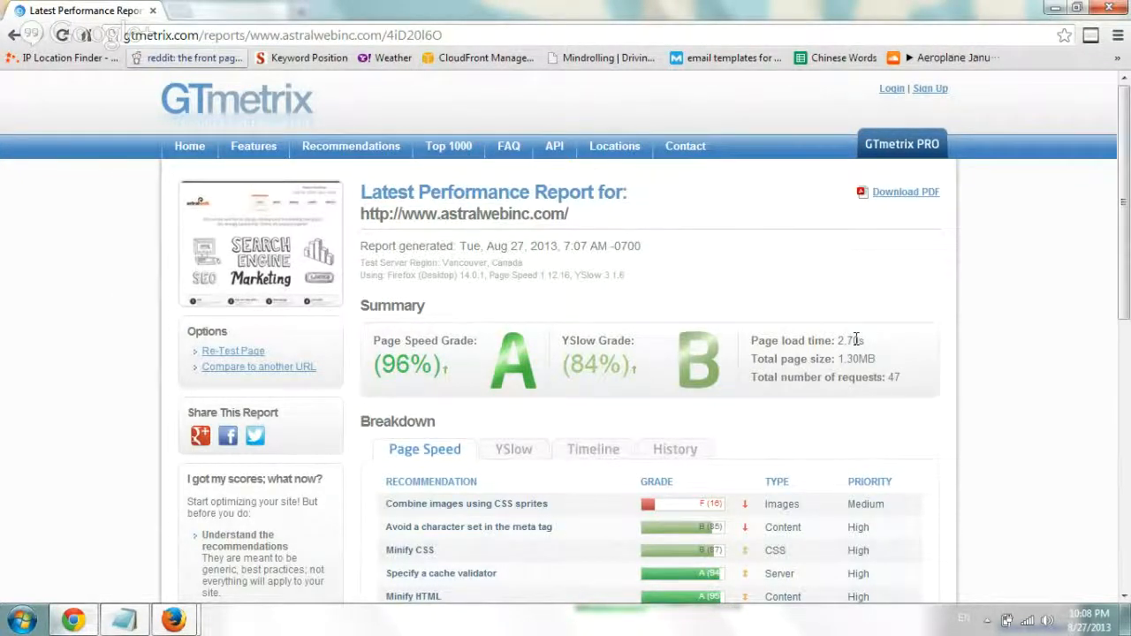
Review the summary: 2.70s load time, 1.30MB page size, 47 requests, then the Page Speed recommendations
scroll("down", 3)
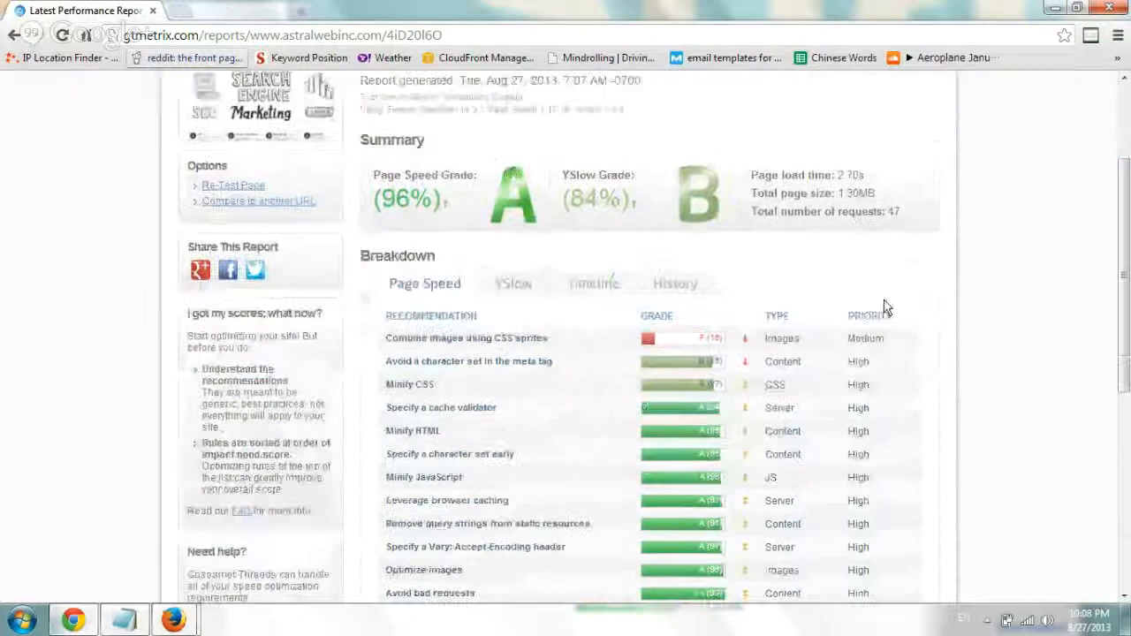
scroll("down", 3)
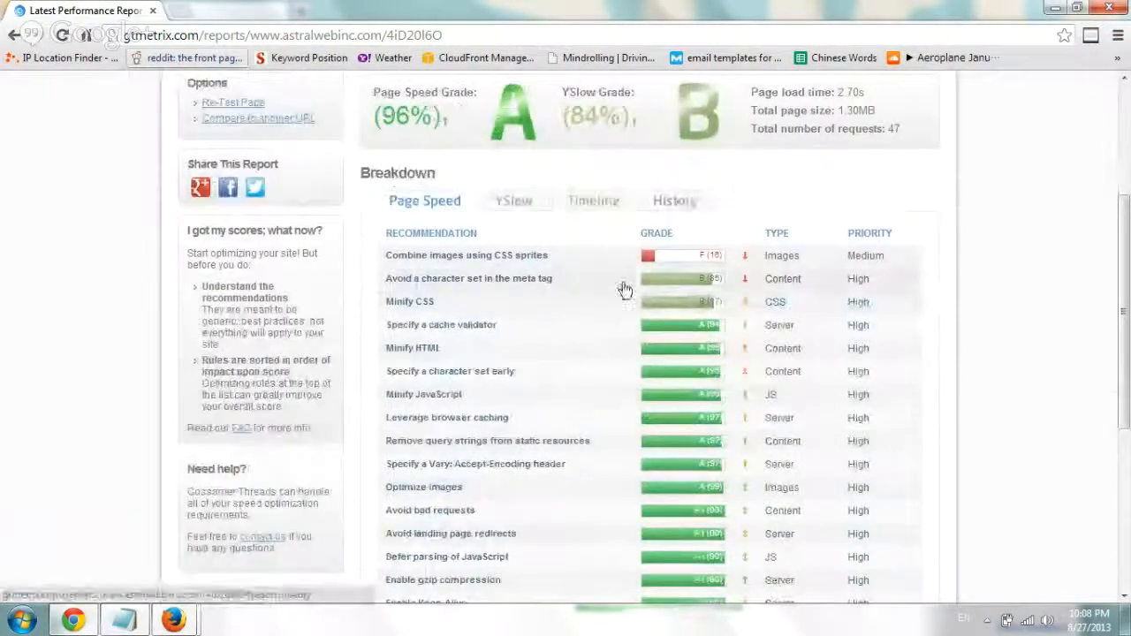
mouse_move(632, 431)
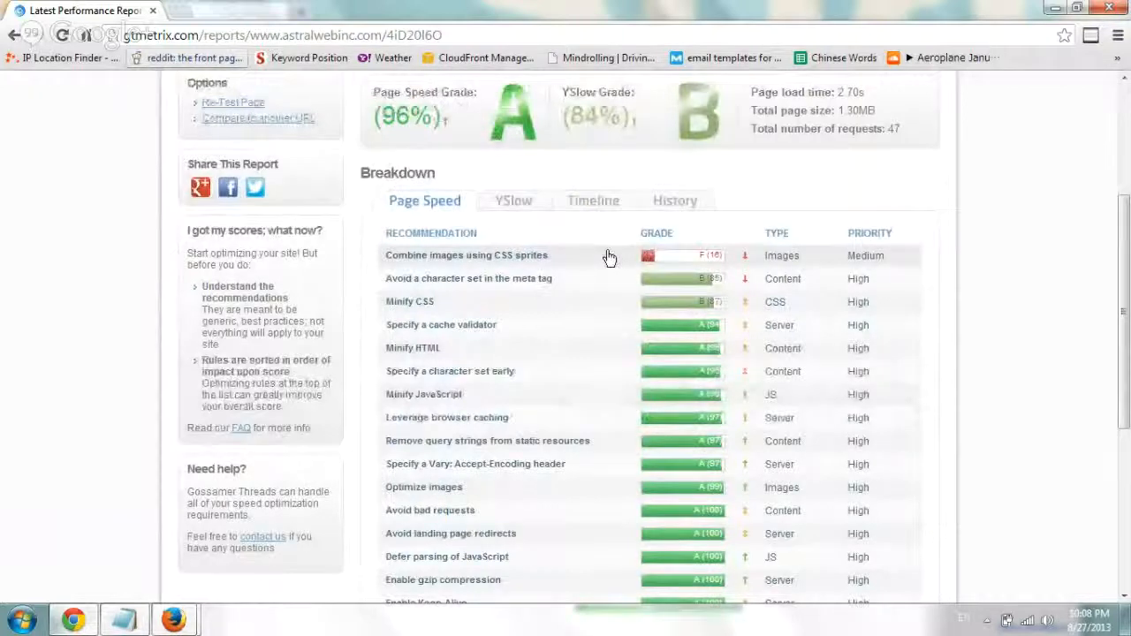
mouse_move(749, 262)
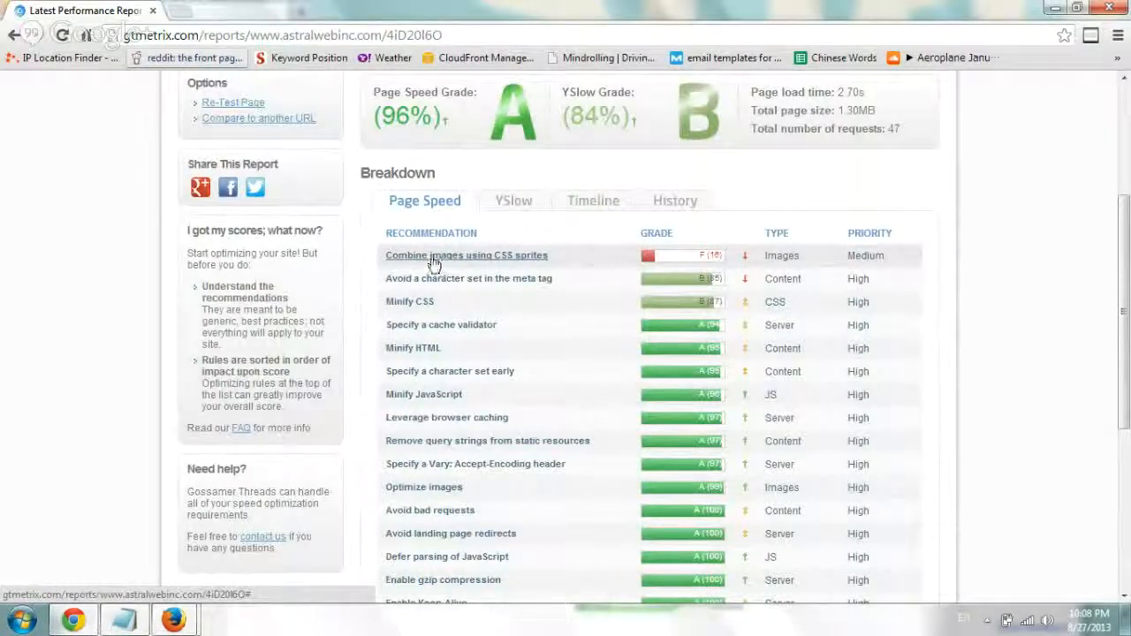
mouse_move(562, 265)
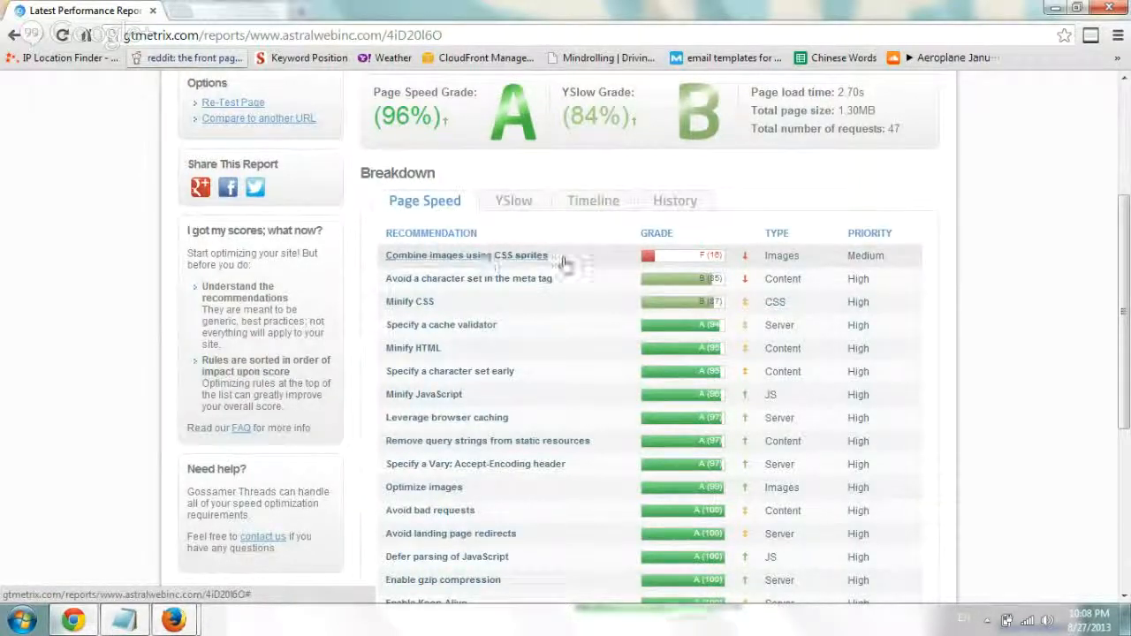
mouse_move(566, 263)
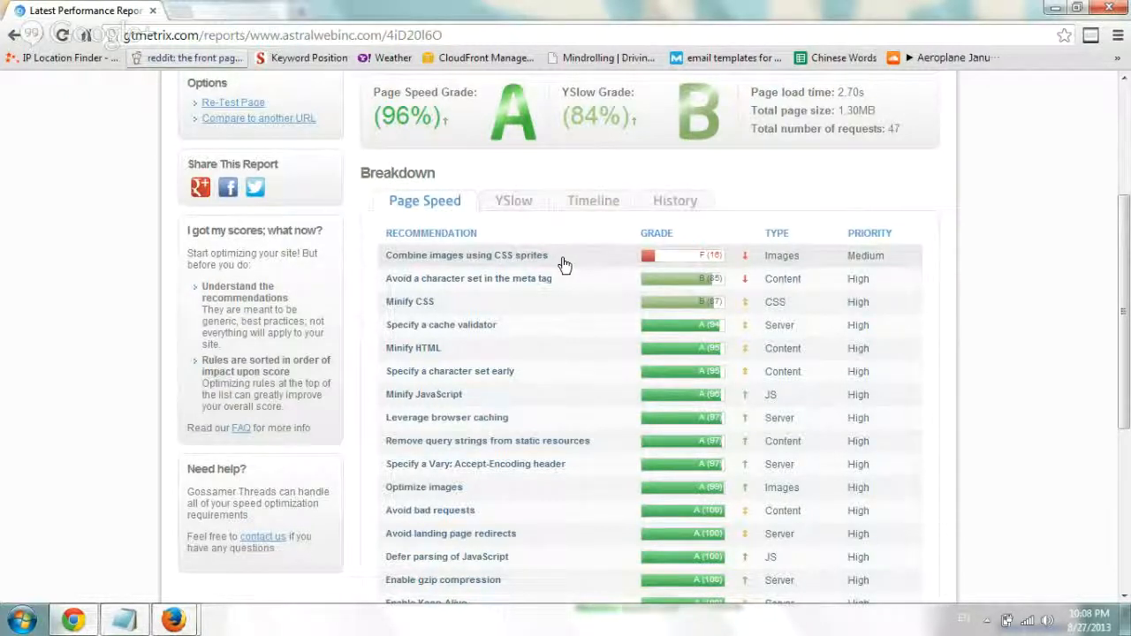
Show the YSlow recommendations: Add Expires headers, Use a CDN, Make fewer HTTP requests
left_click(513, 202)
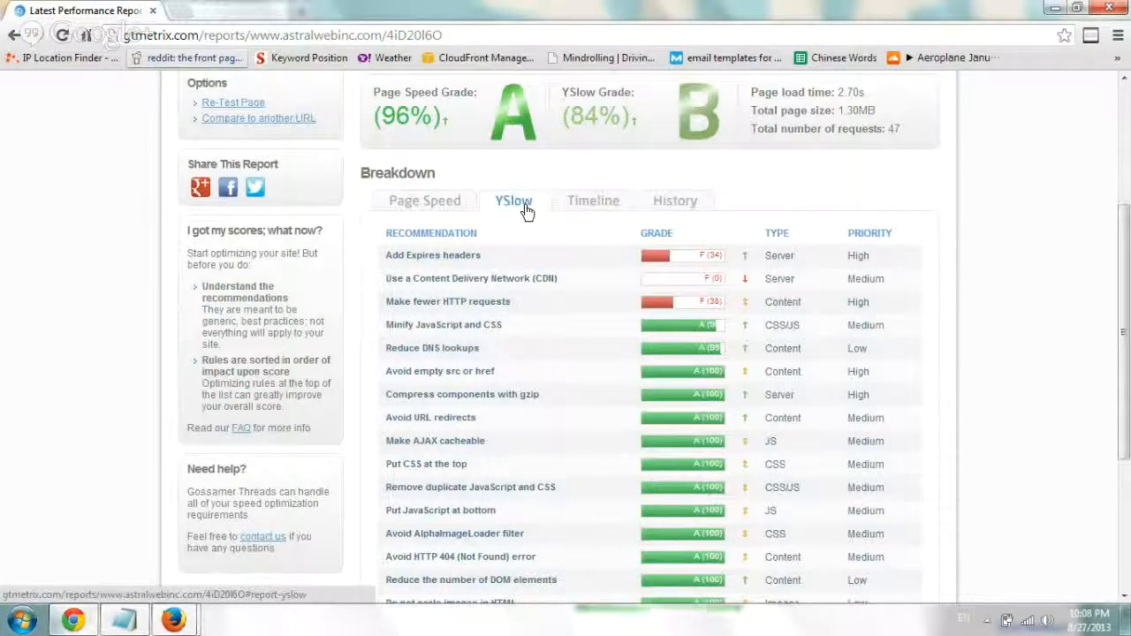
mouse_move(615, 495)
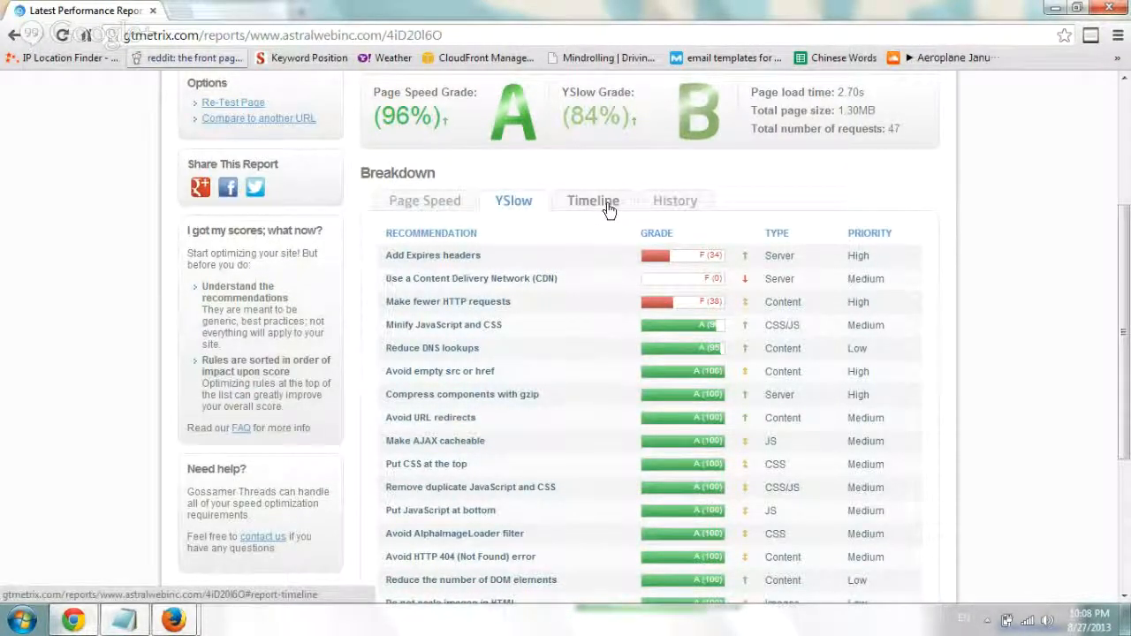
View the Timeline waterfall and scroll to its end: 47 requests, 1.3MB, onload around 2.43s
left_click(592, 201)
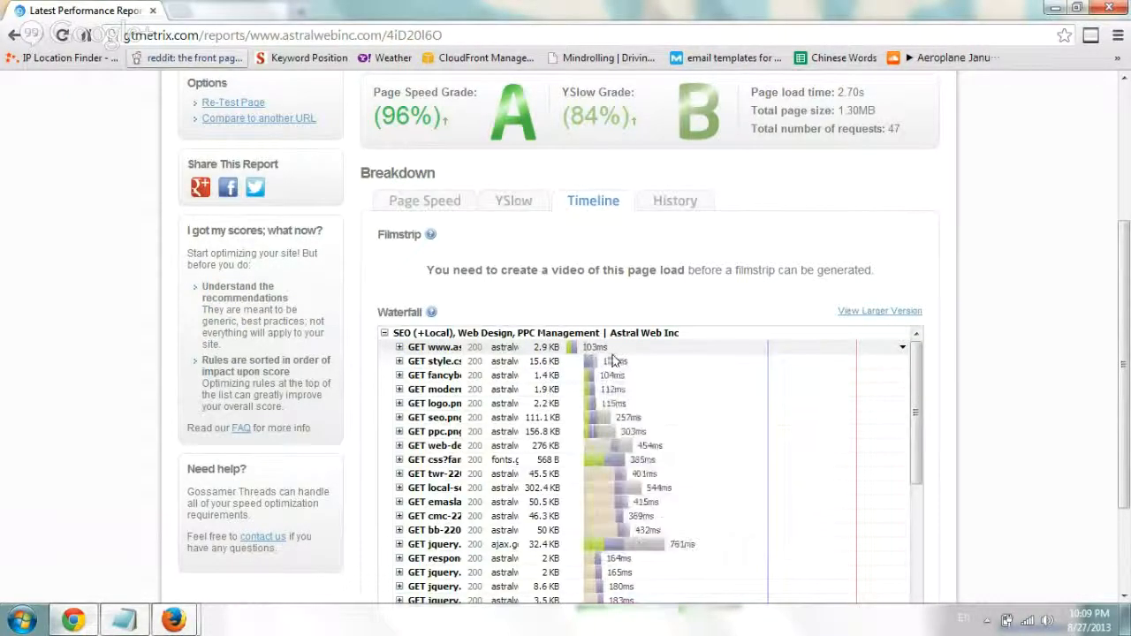
scroll("down", 3)
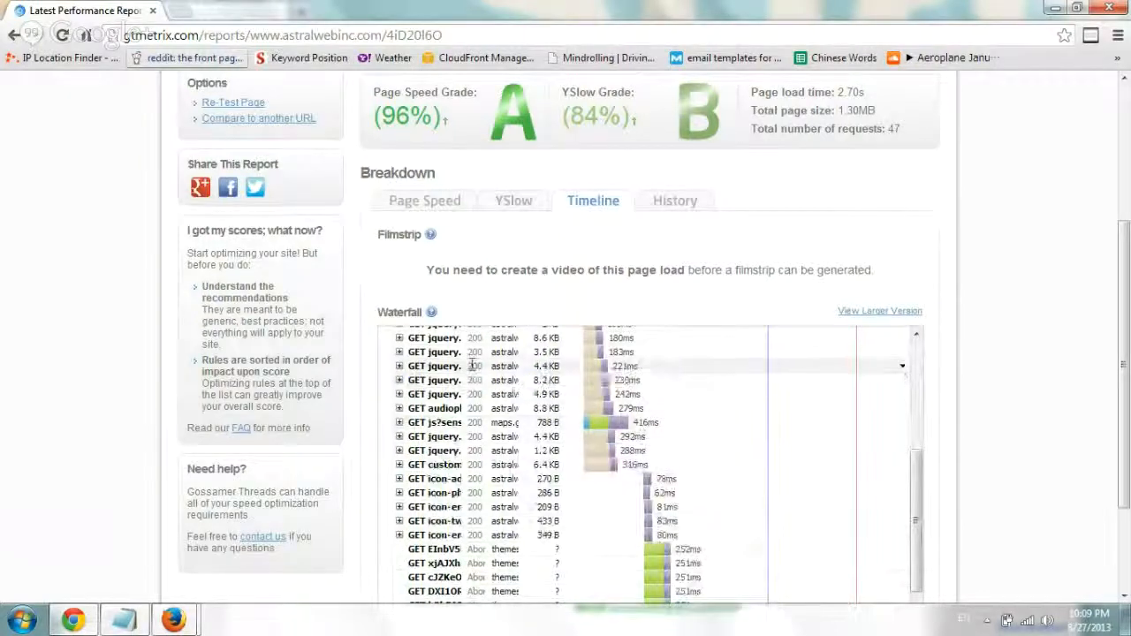
scroll("down", 3)
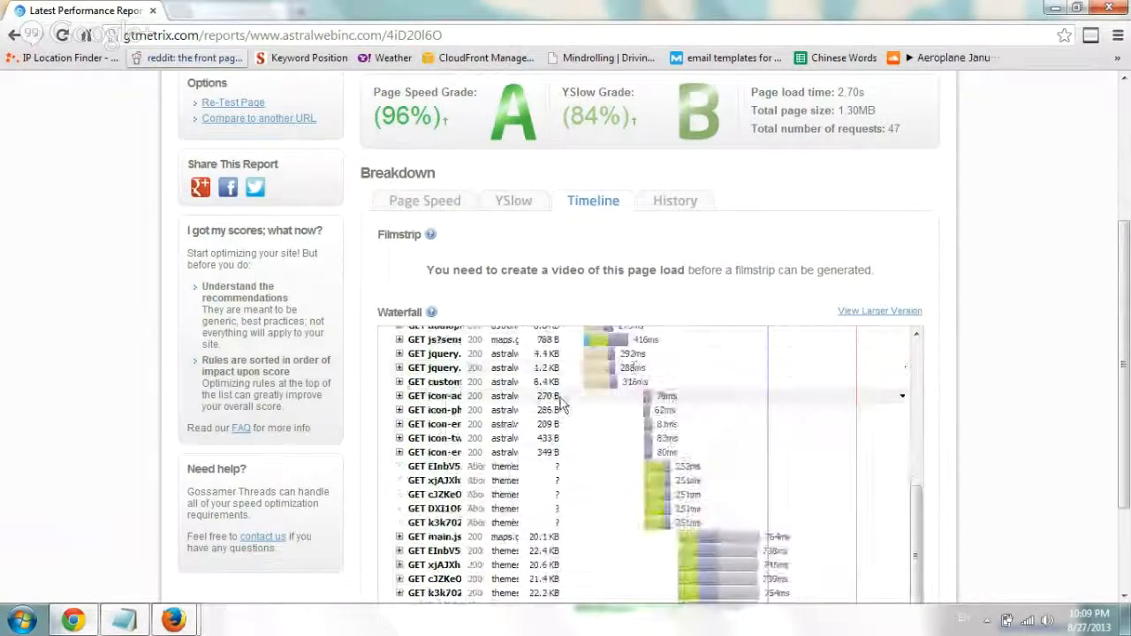
scroll("down", 3)
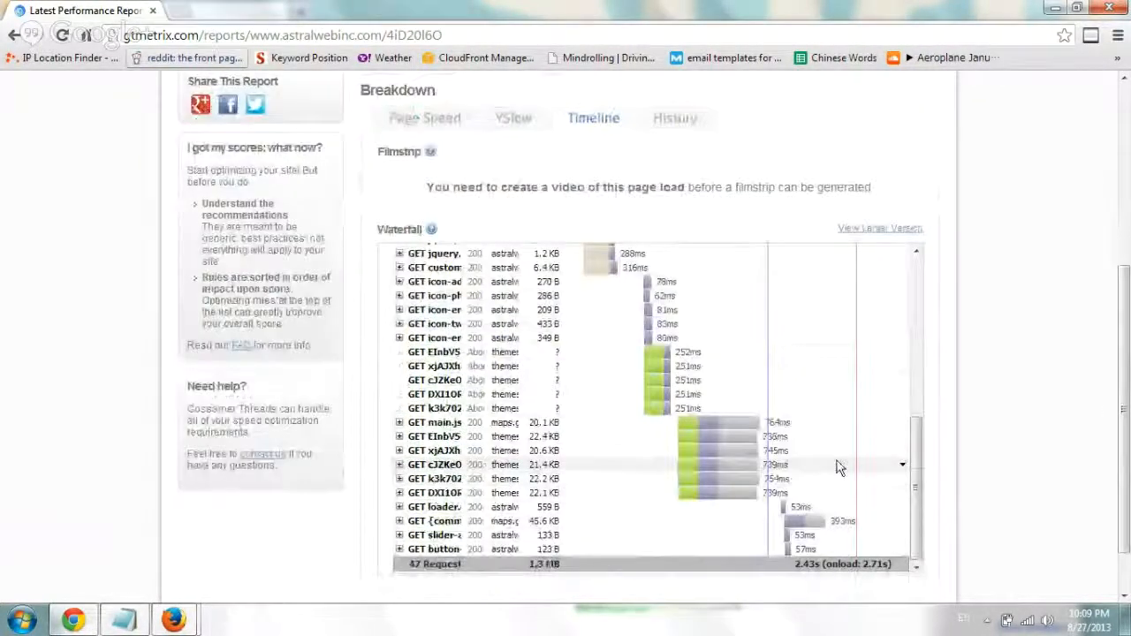